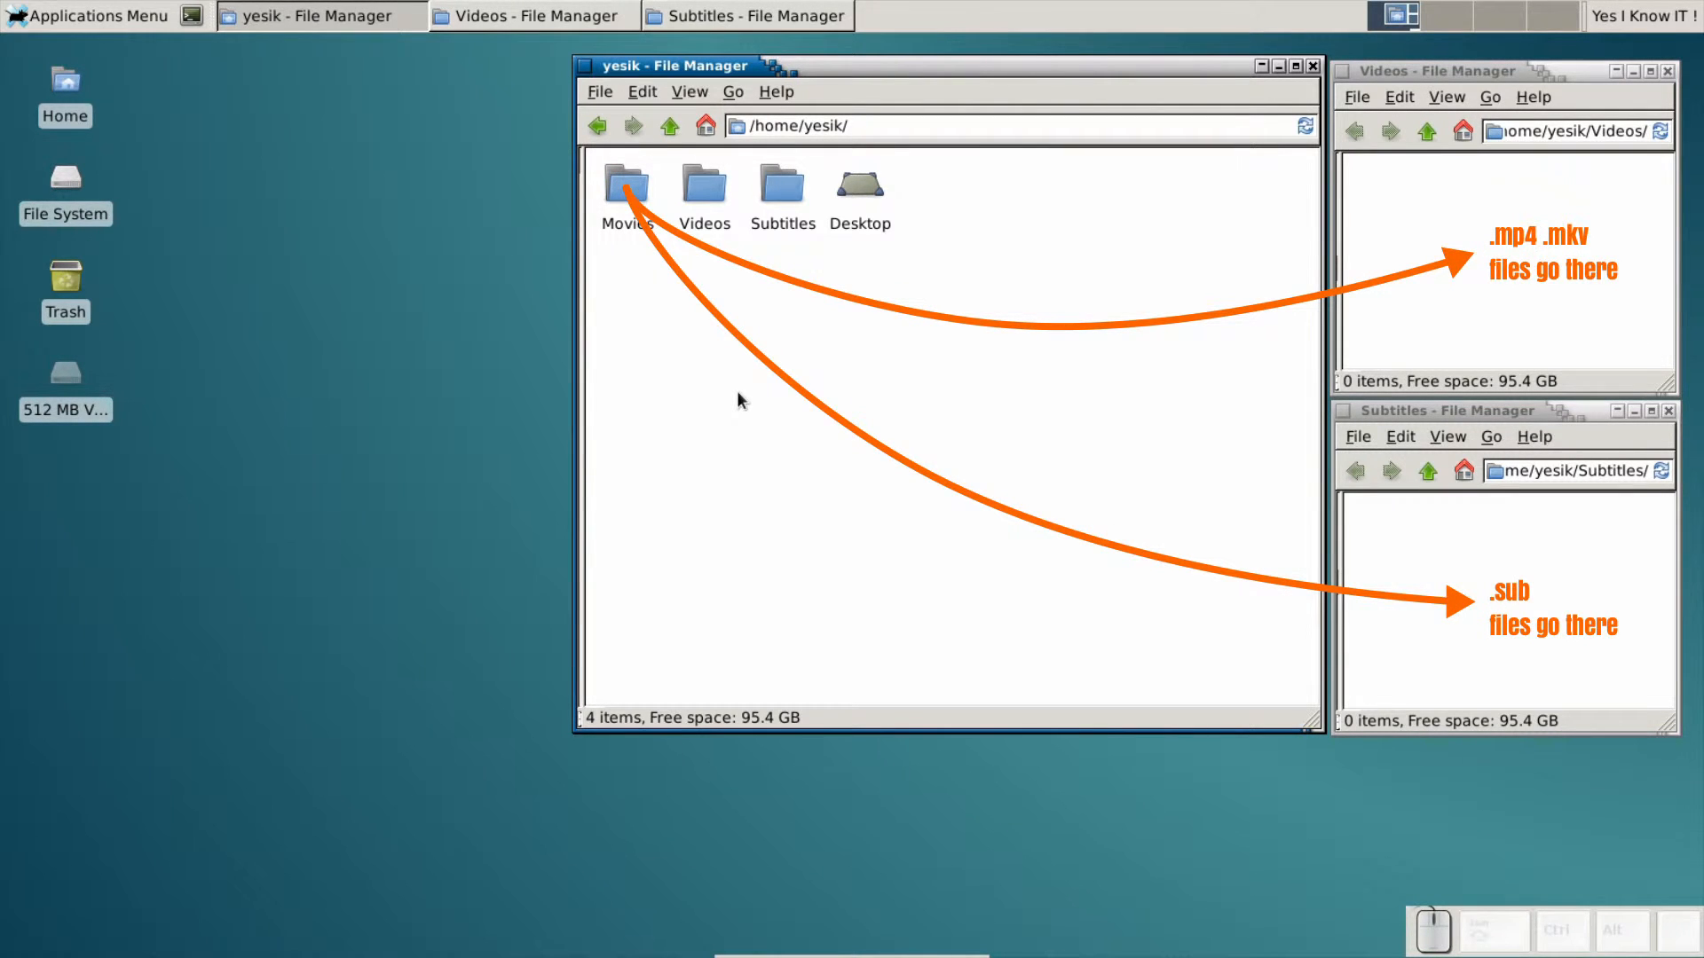
# Step: Browse into Movies, then Star Wars and Episode IV - Special Edition to see the nested files
pyautogui.doubleClick(625, 183)
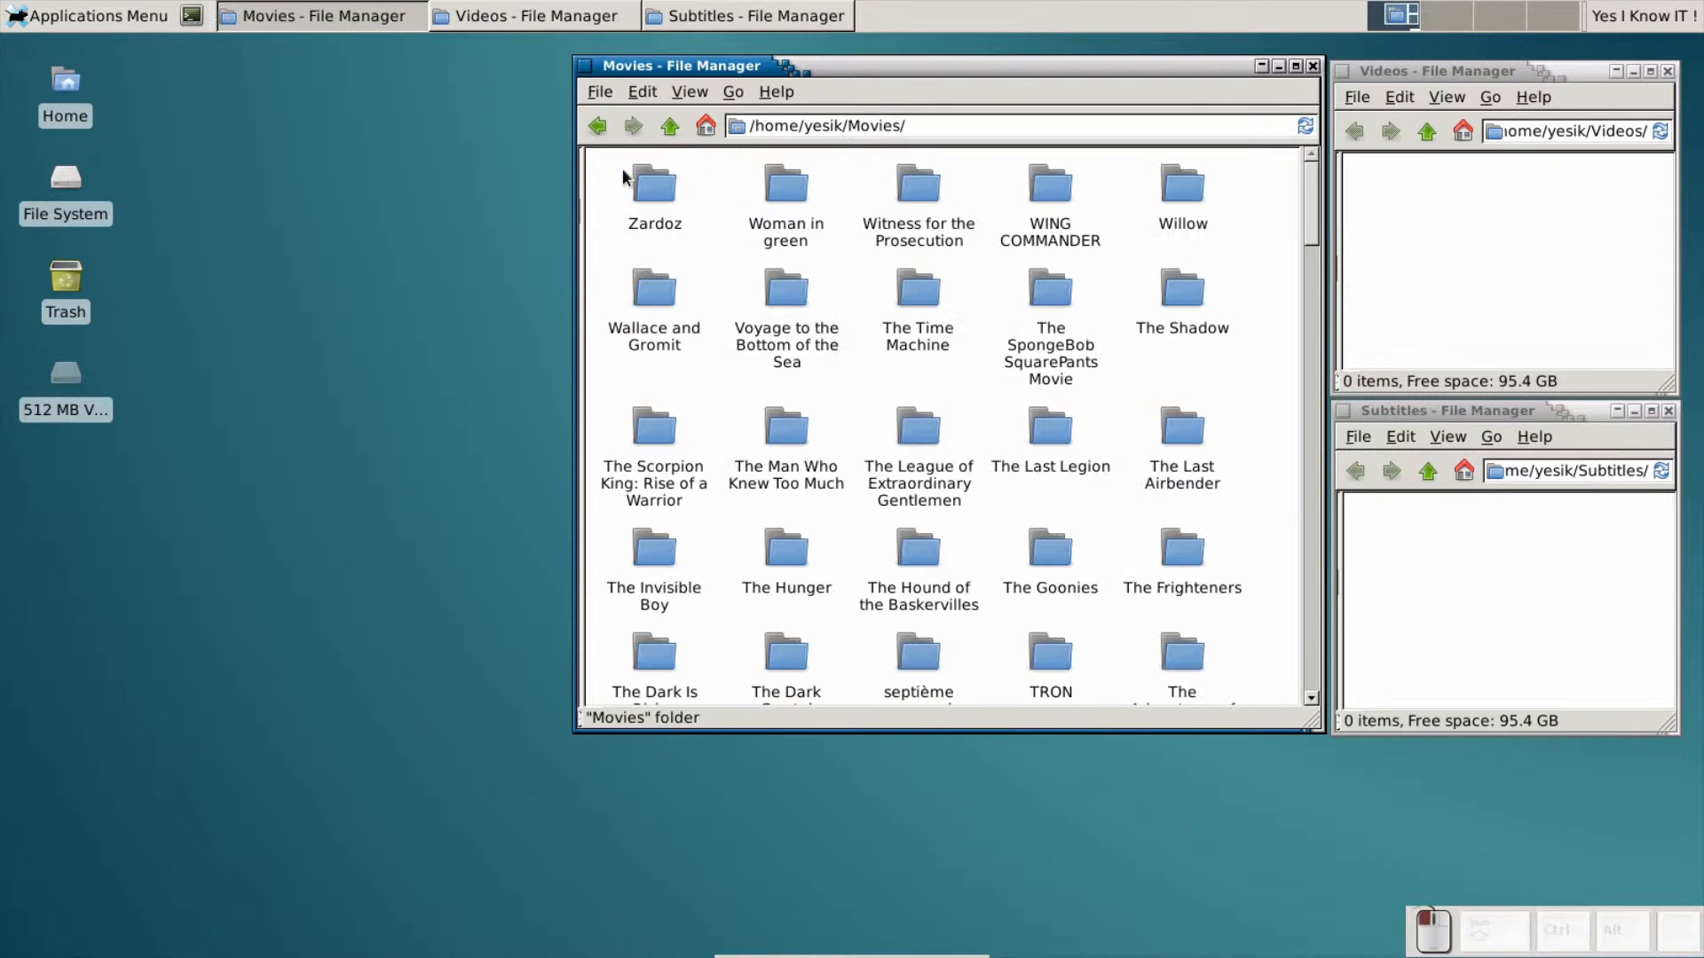
pyautogui.scroll(-3)
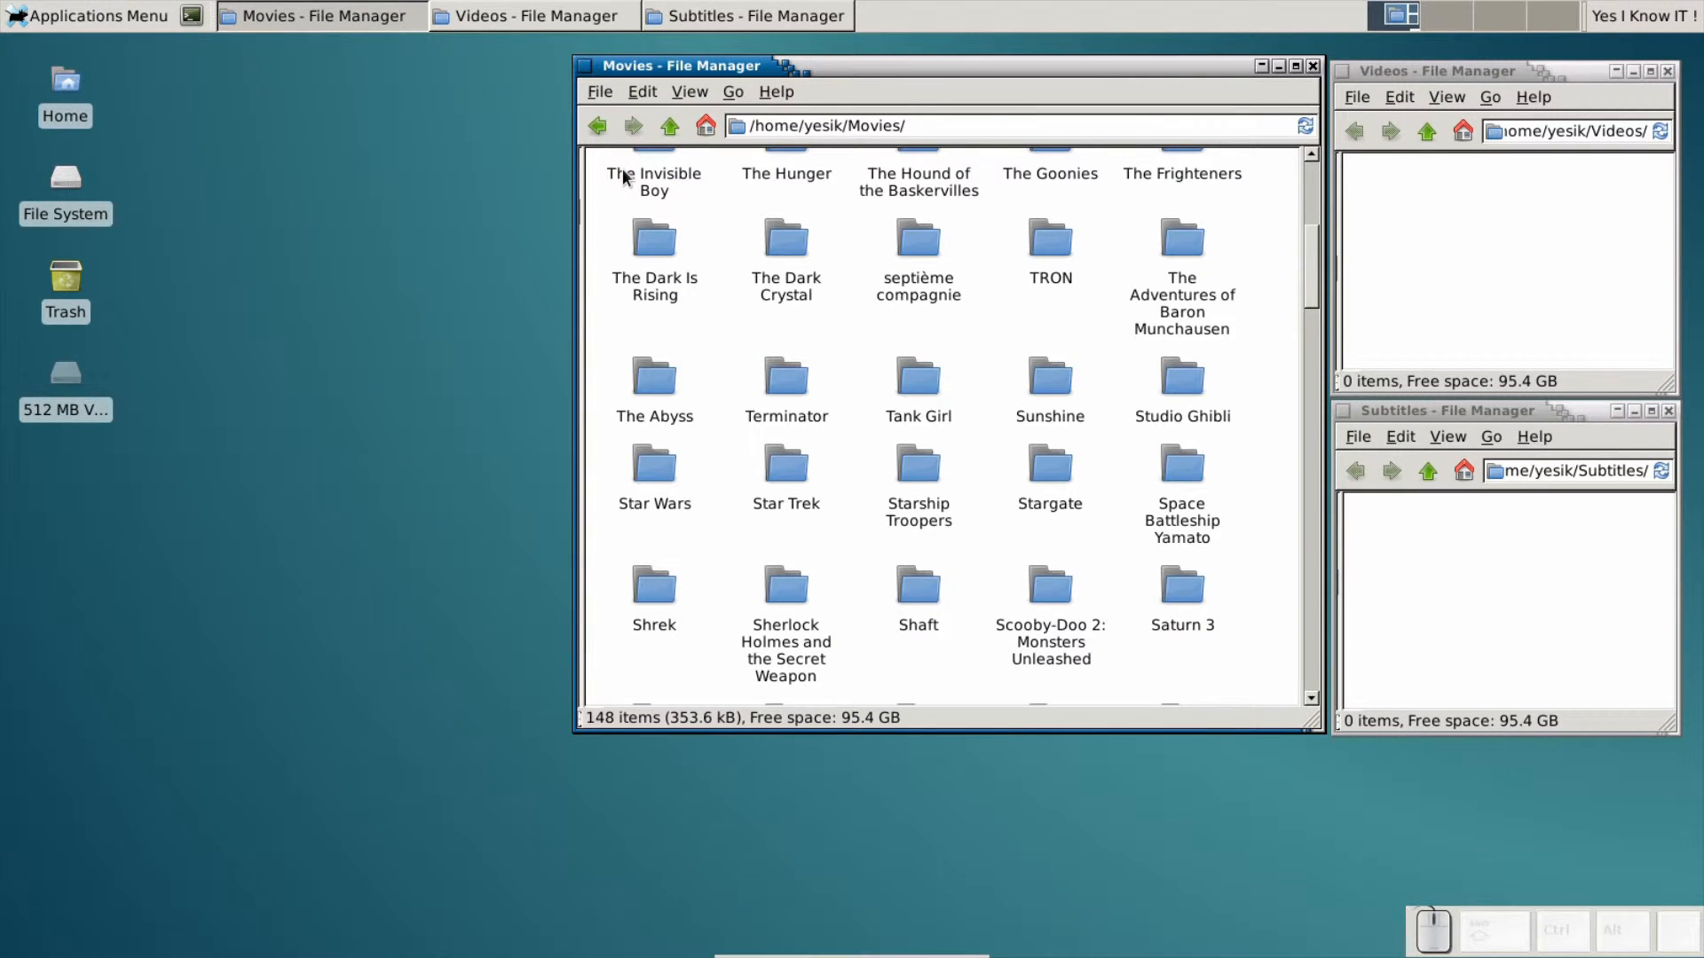
pyautogui.moveTo(653, 466)
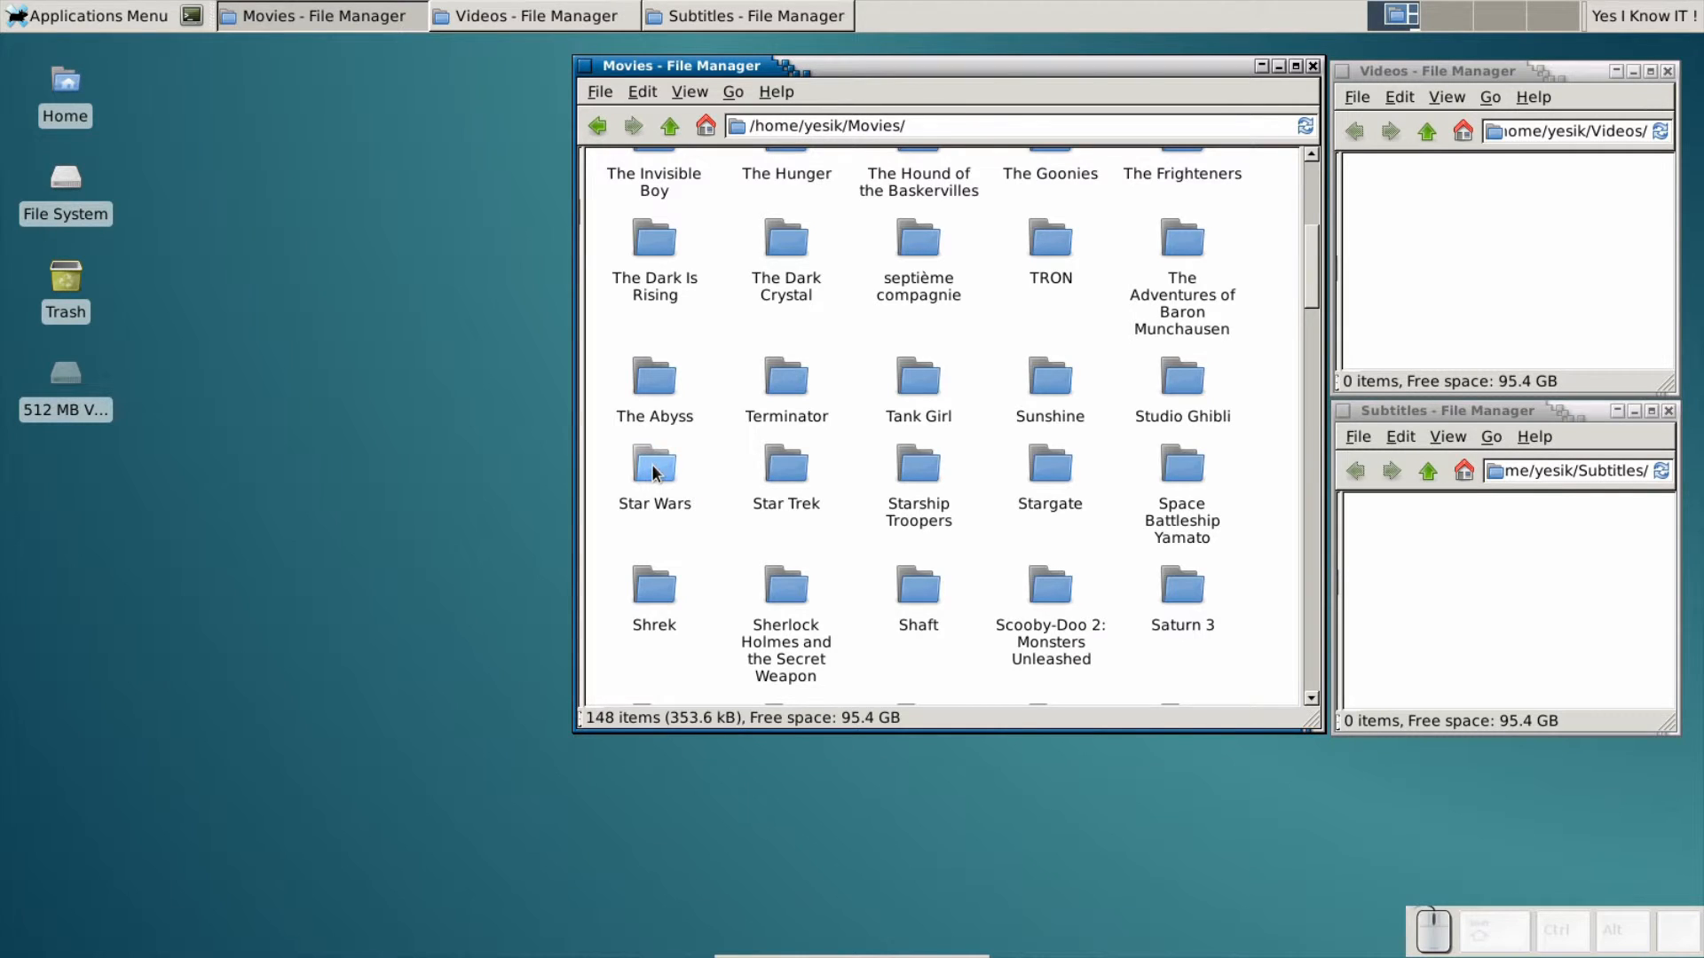
pyautogui.doubleClick(655, 466)
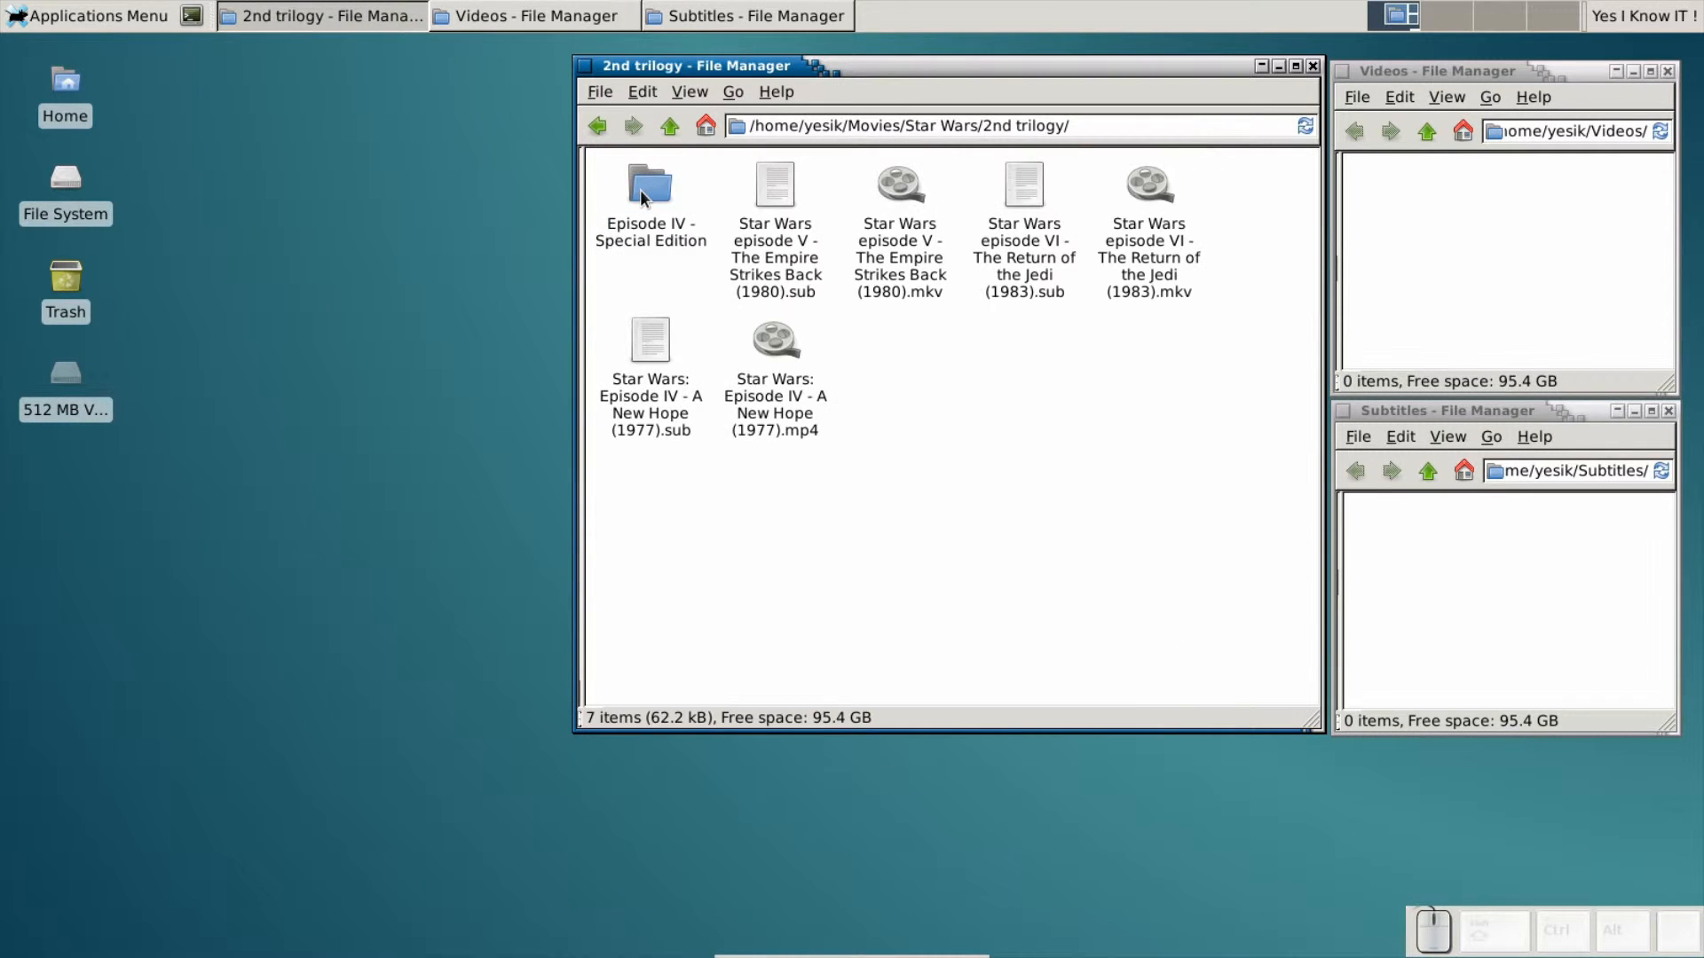
pyautogui.doubleClick(650, 185)
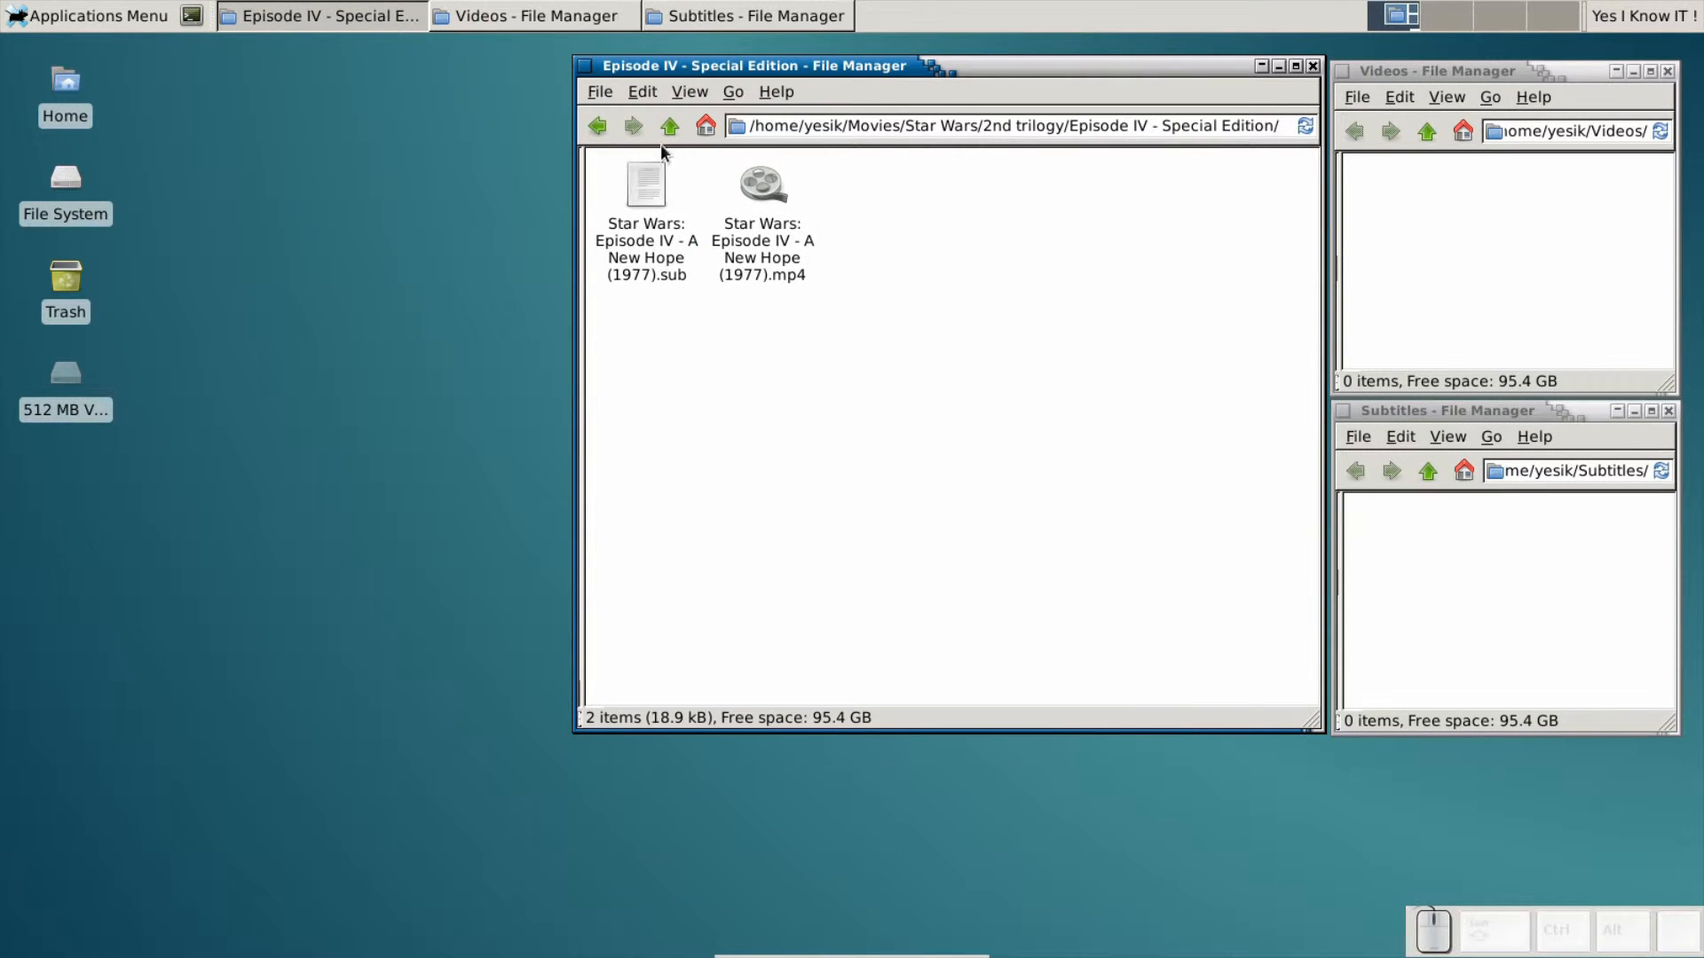
# Step: Go back up two folder levels toward the Movies collection
pyautogui.click(669, 125)
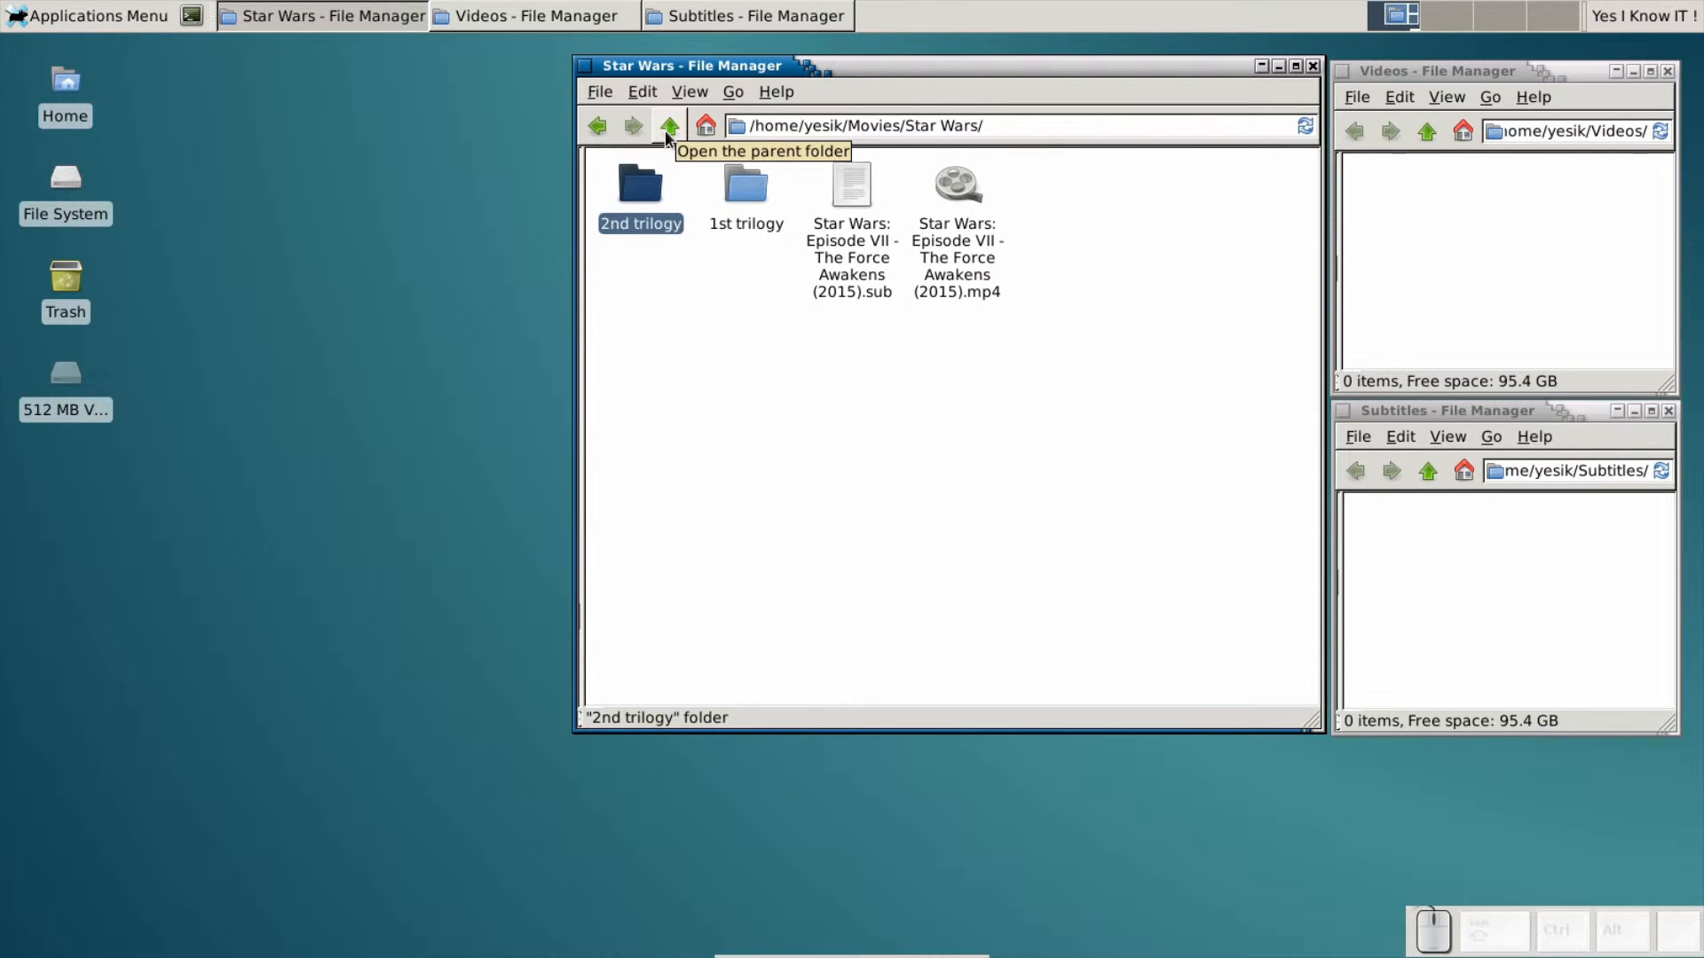
pyautogui.click(669, 124)
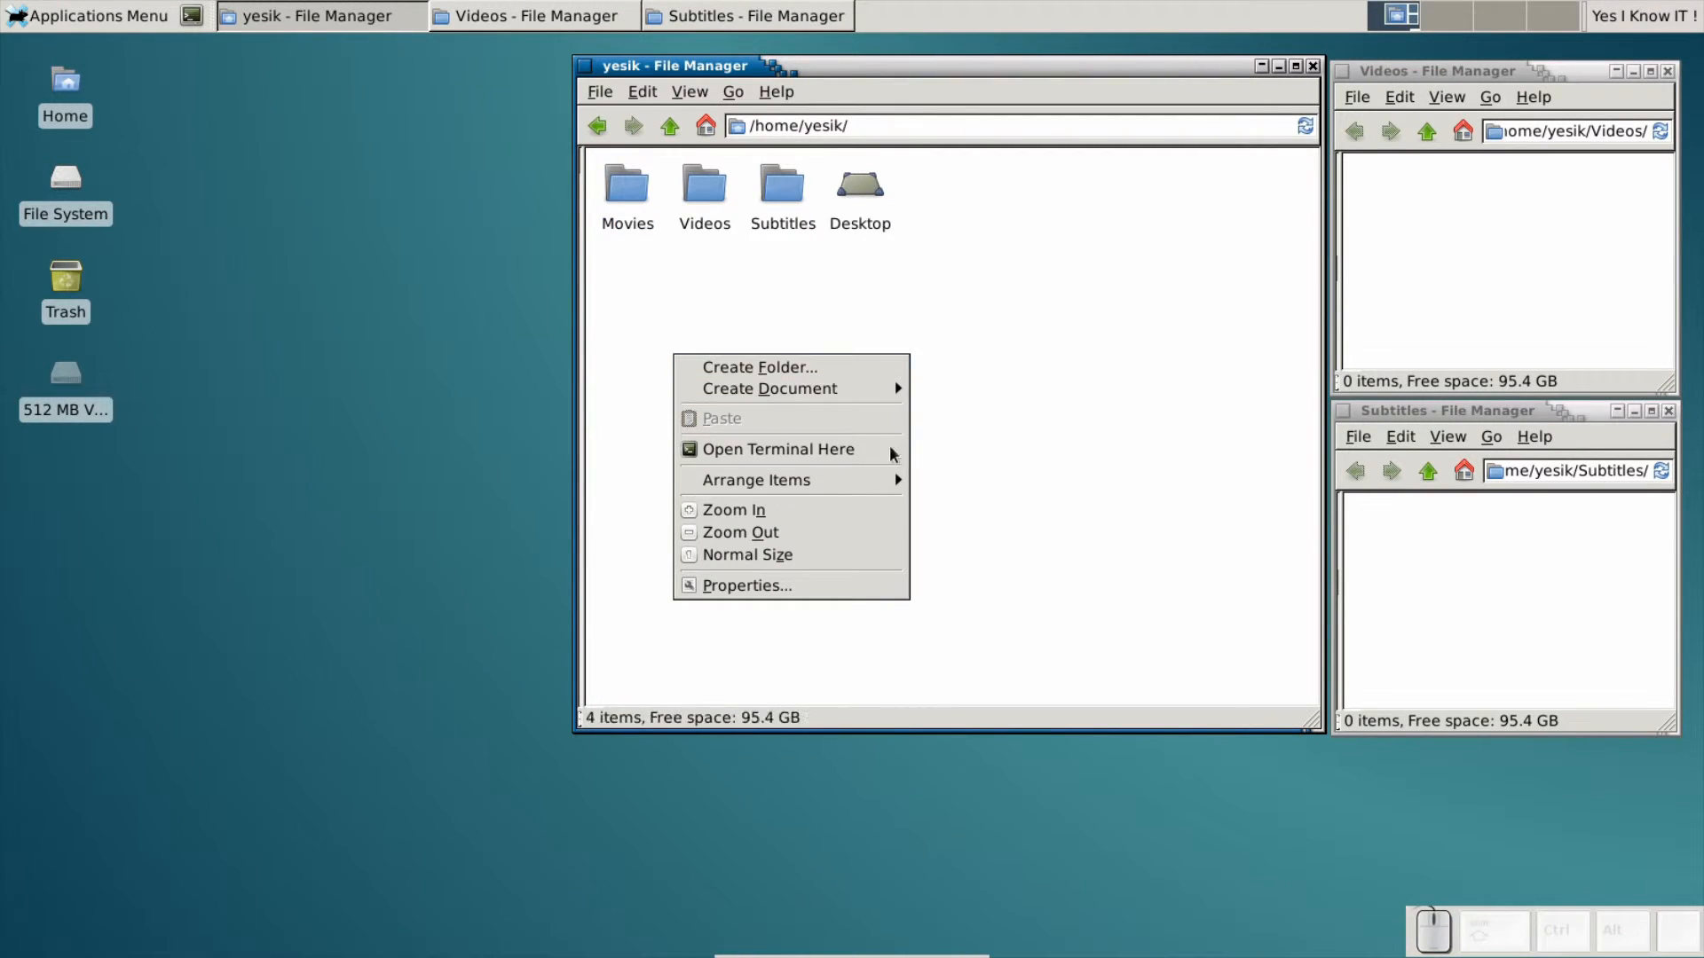
# Step: Launch a terminal from the home folder via Open Terminal Here
pyautogui.click(777, 449)
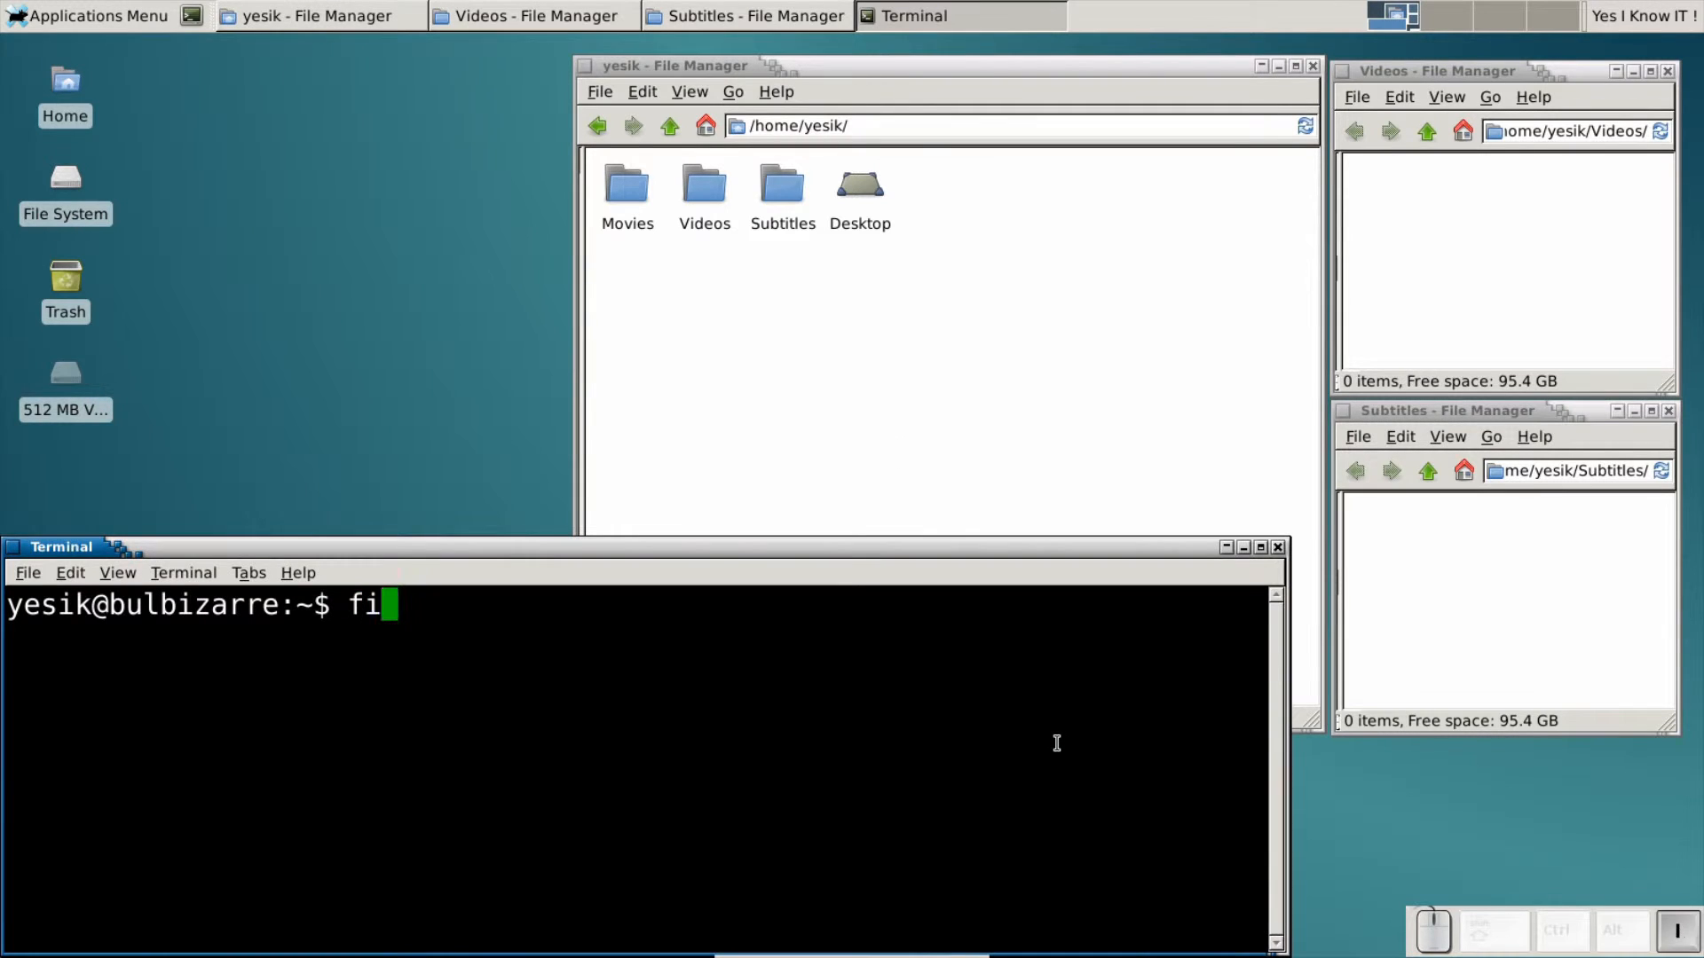
# Step: Run find Movies/ -name '*.sub' -exec mv {} Subtitles/ \; to collect all subtitle files
pyautogui.write('nd Movies/')
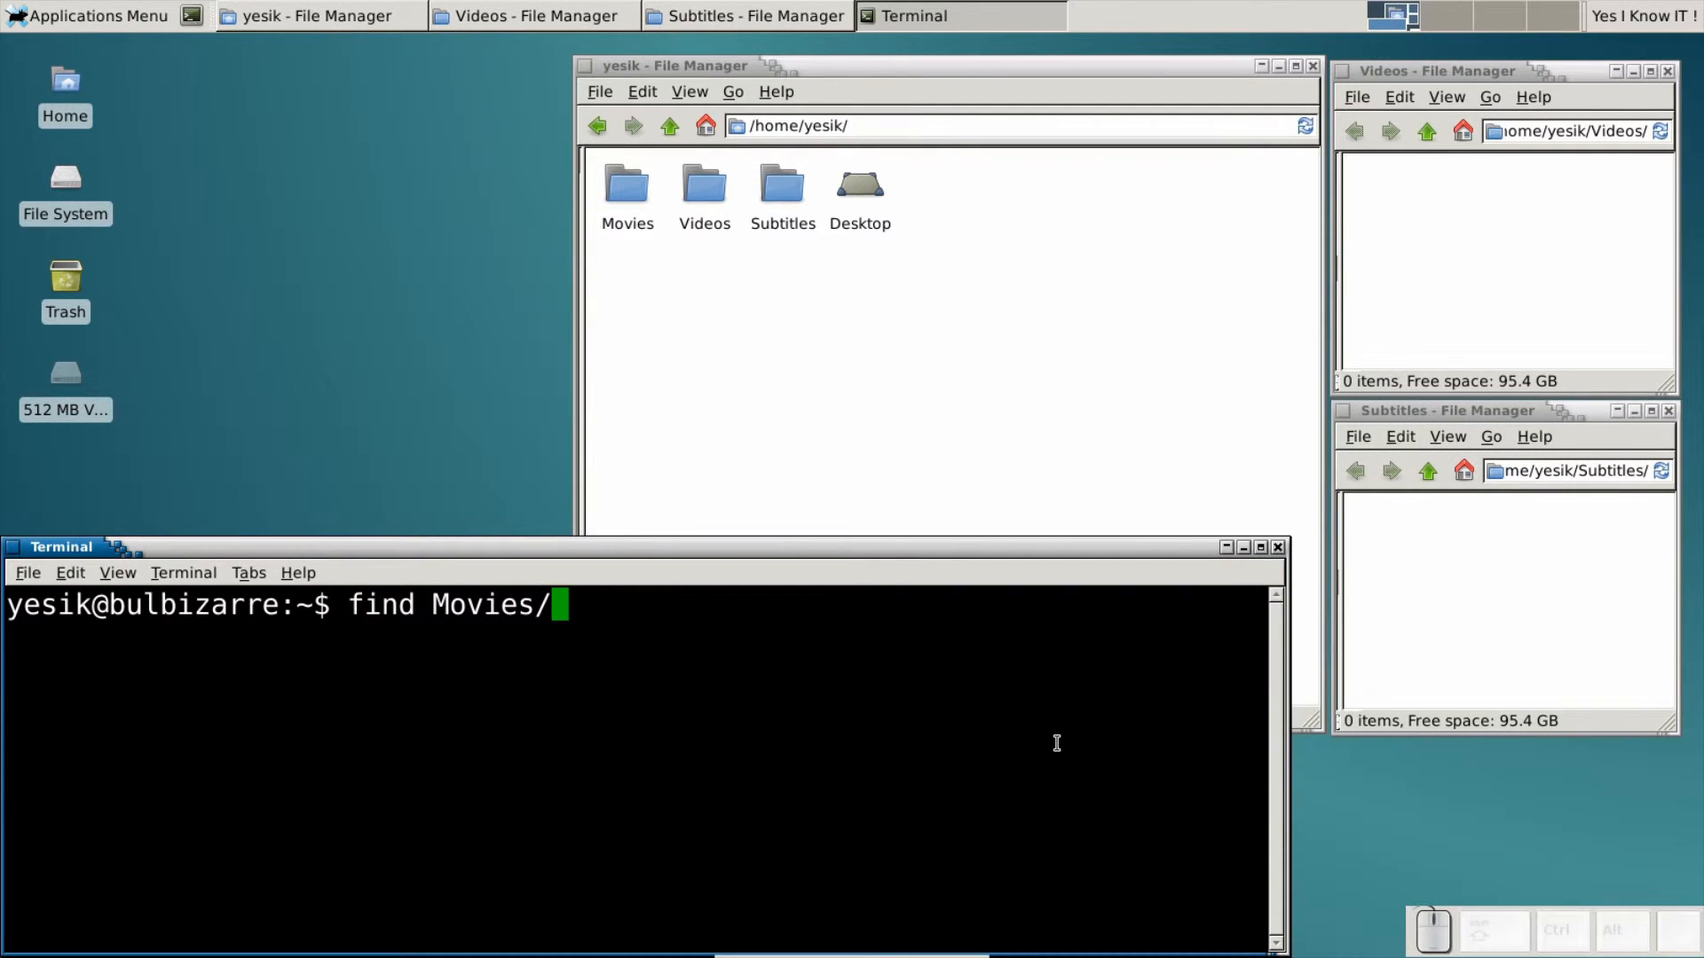
pyautogui.press('space')
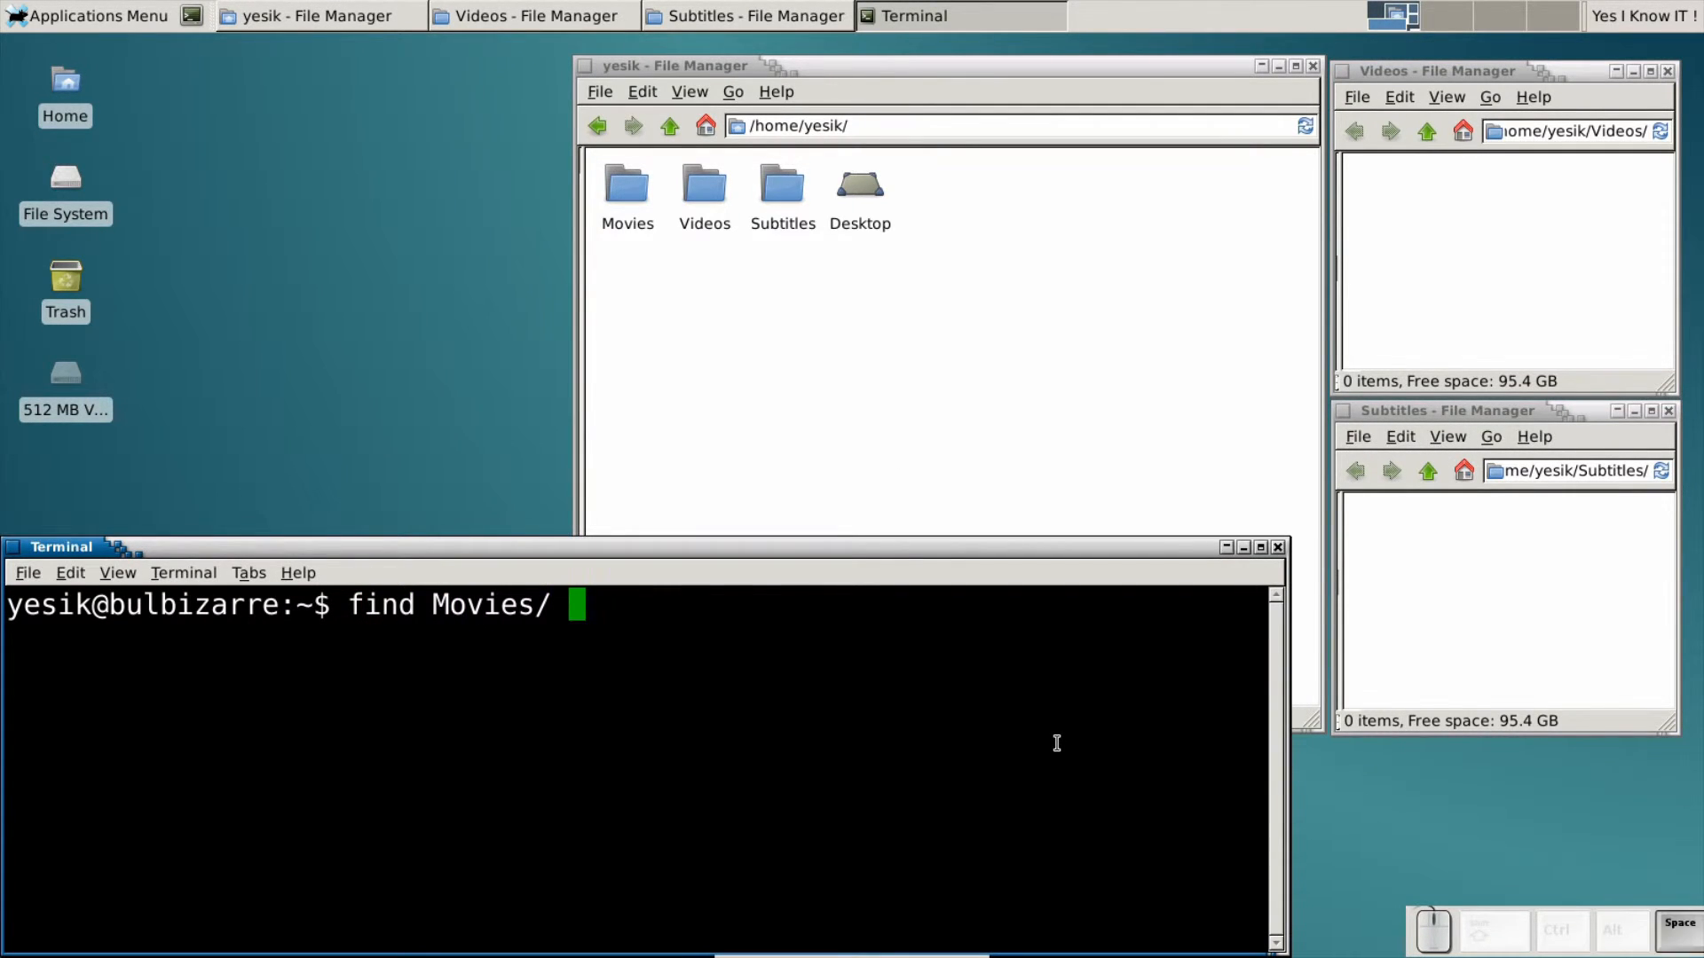
pyautogui.write("-name '*.sub'")
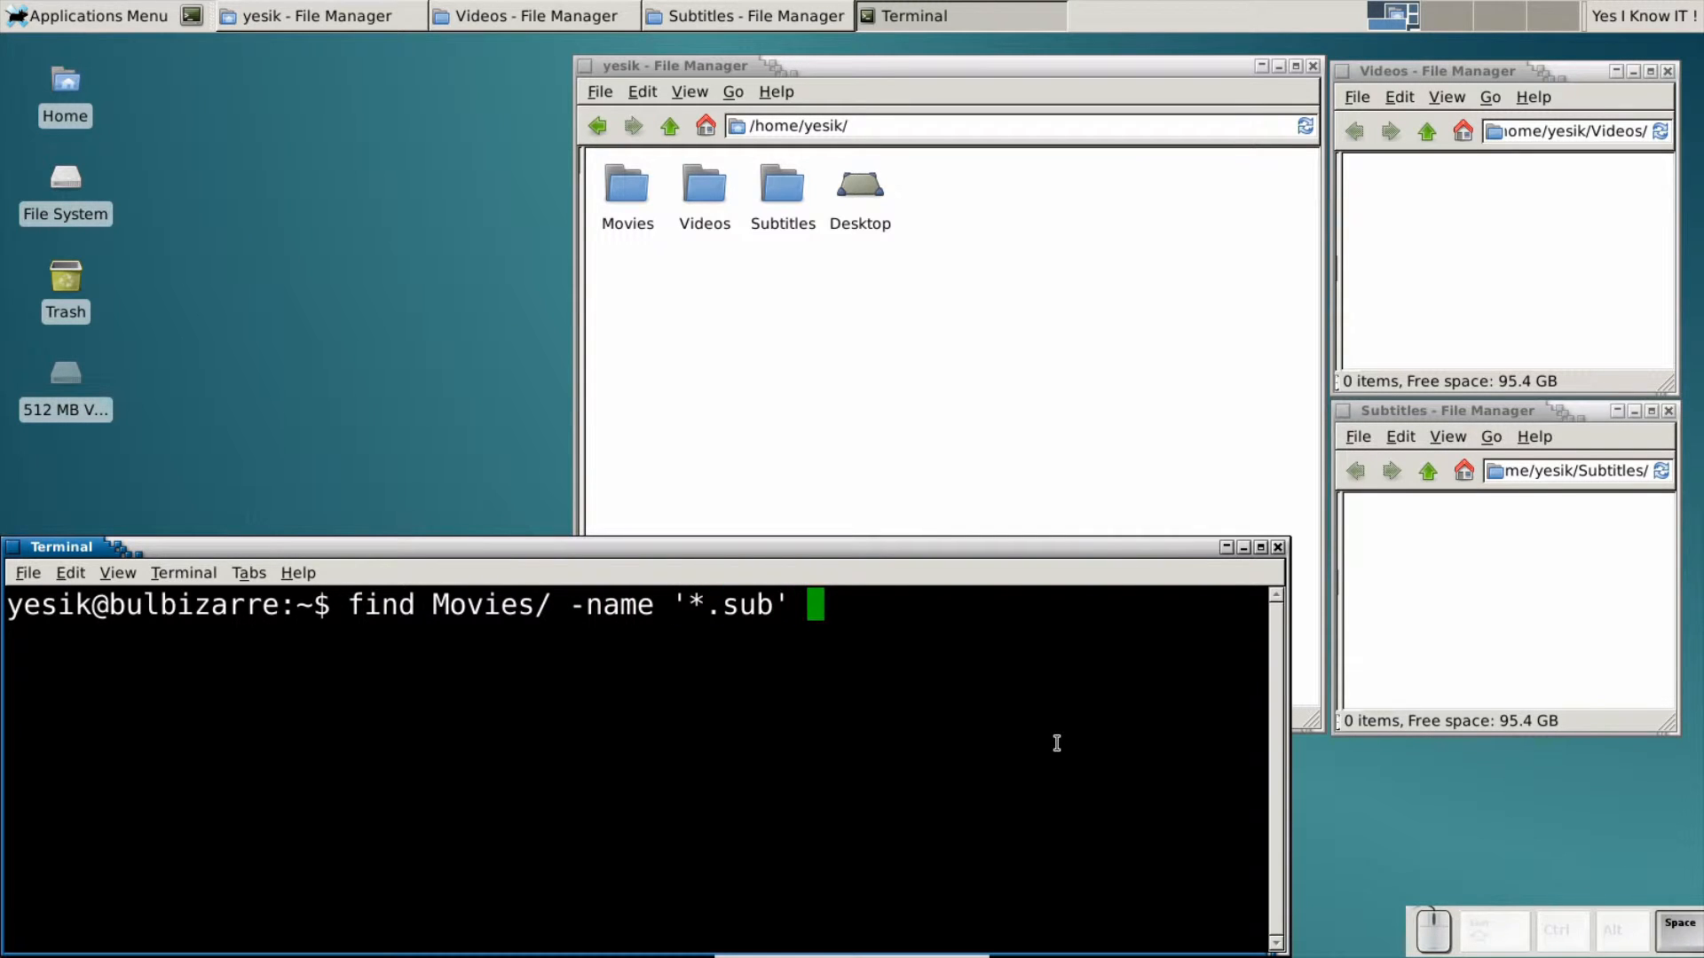
pyautogui.write('-ex')
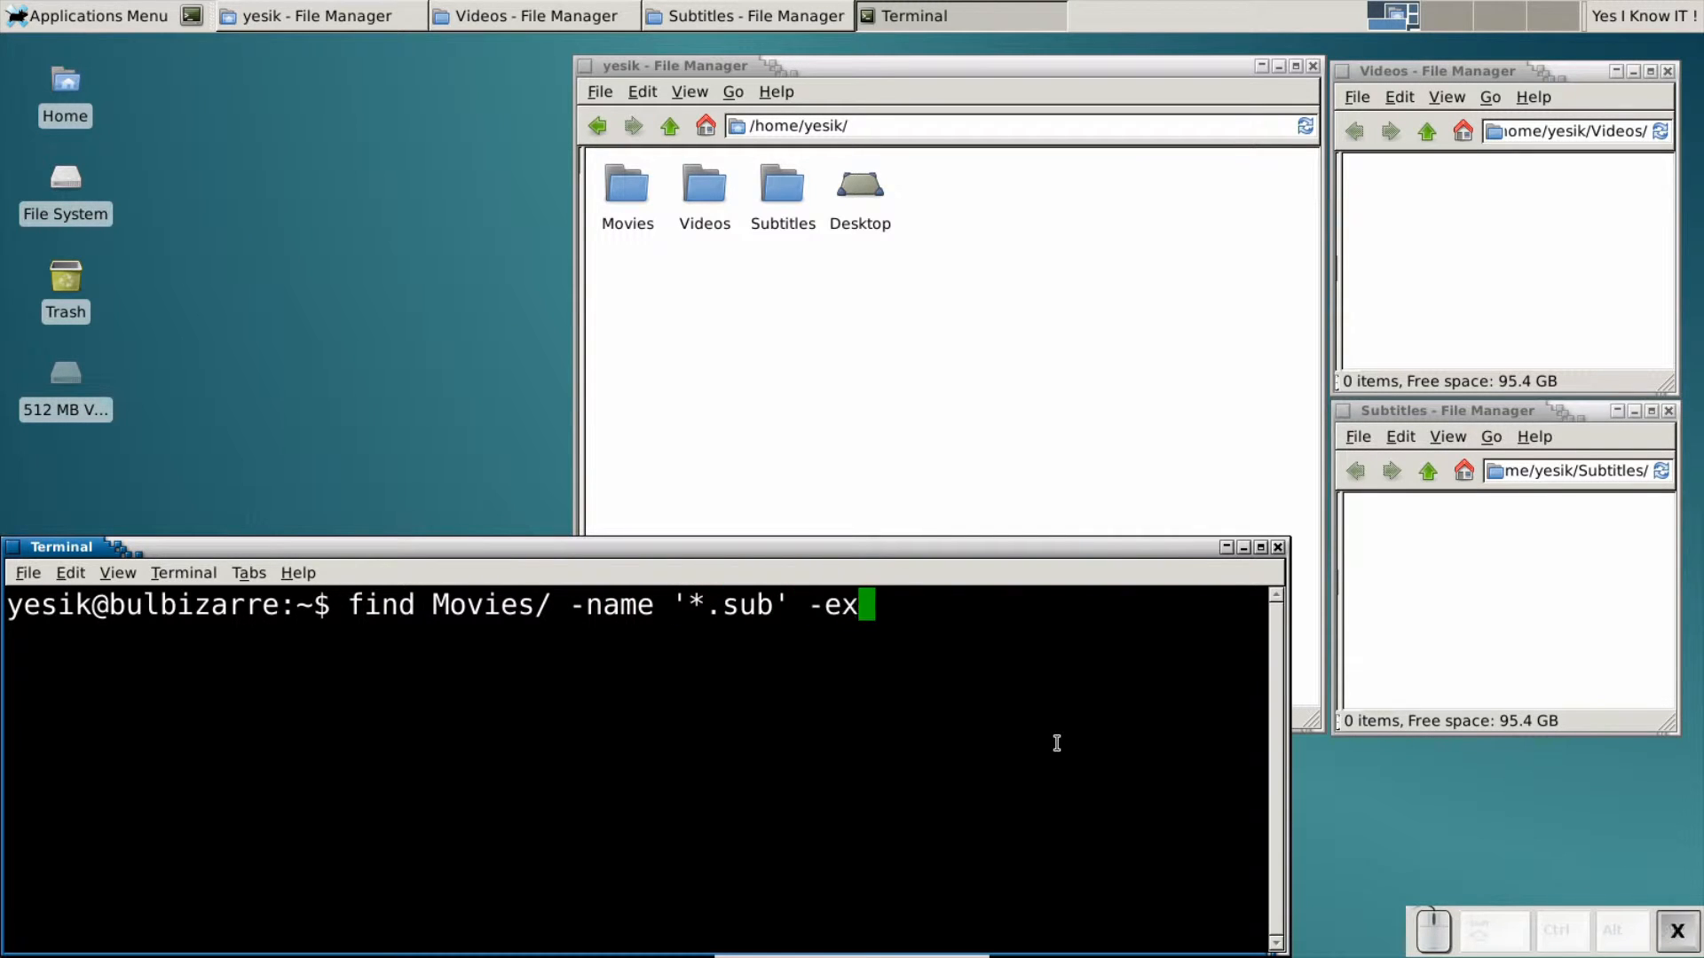
pyautogui.write('ec m')
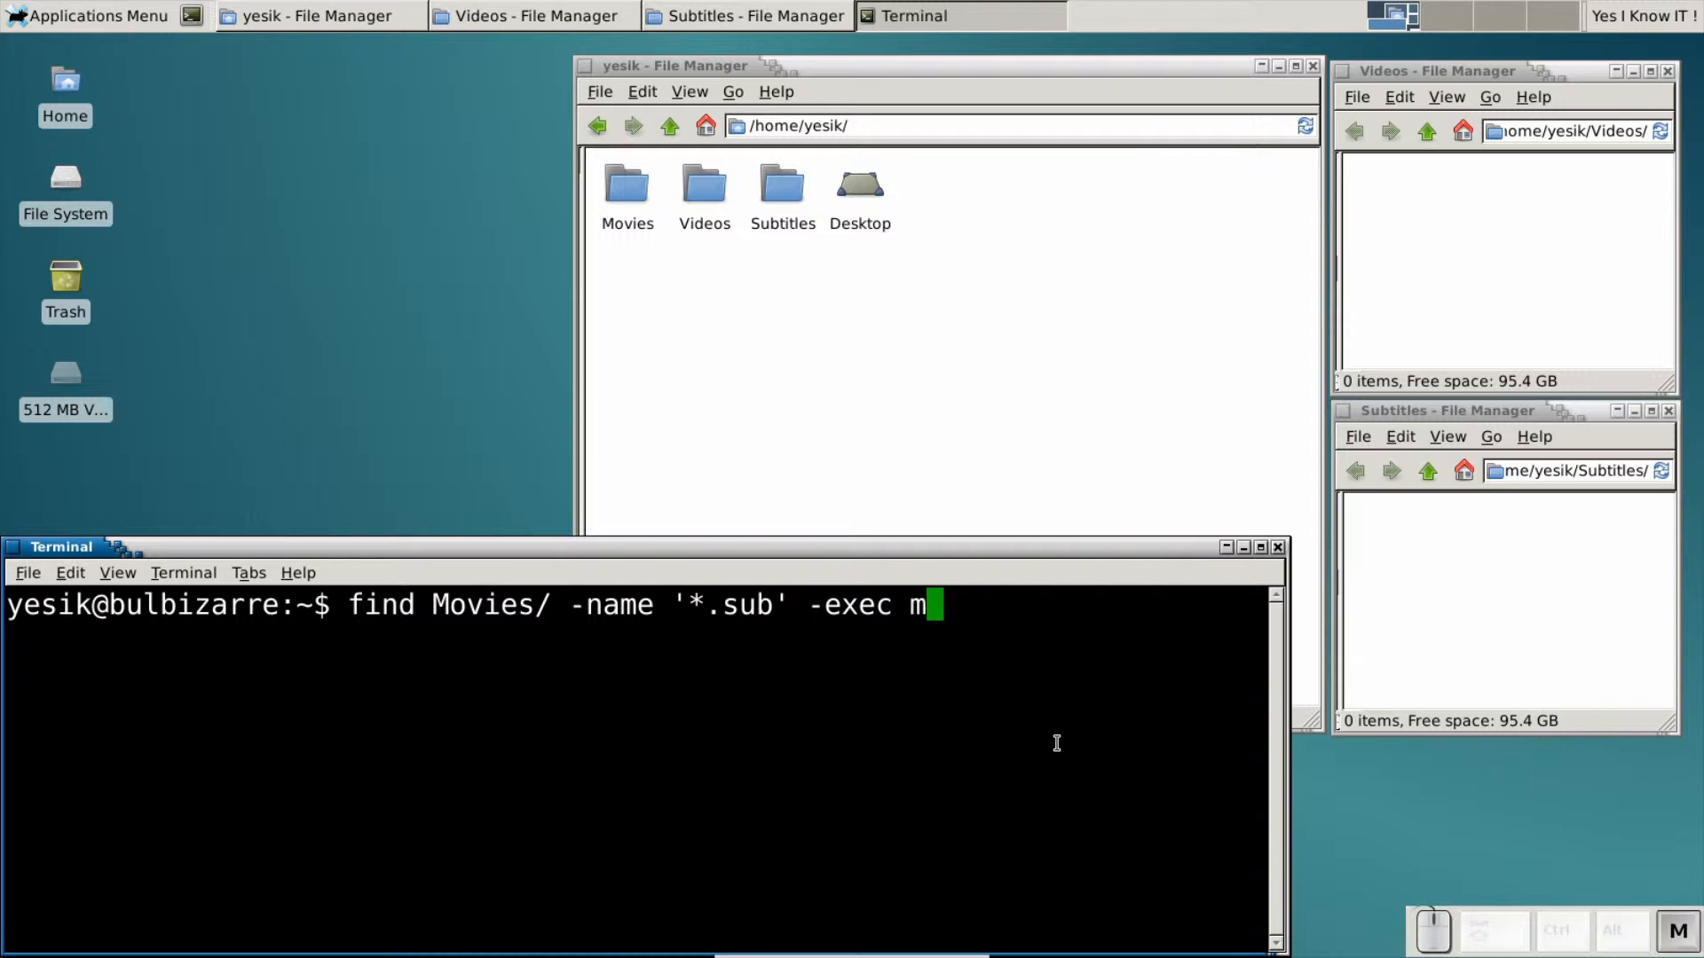
pyautogui.write('v {}')
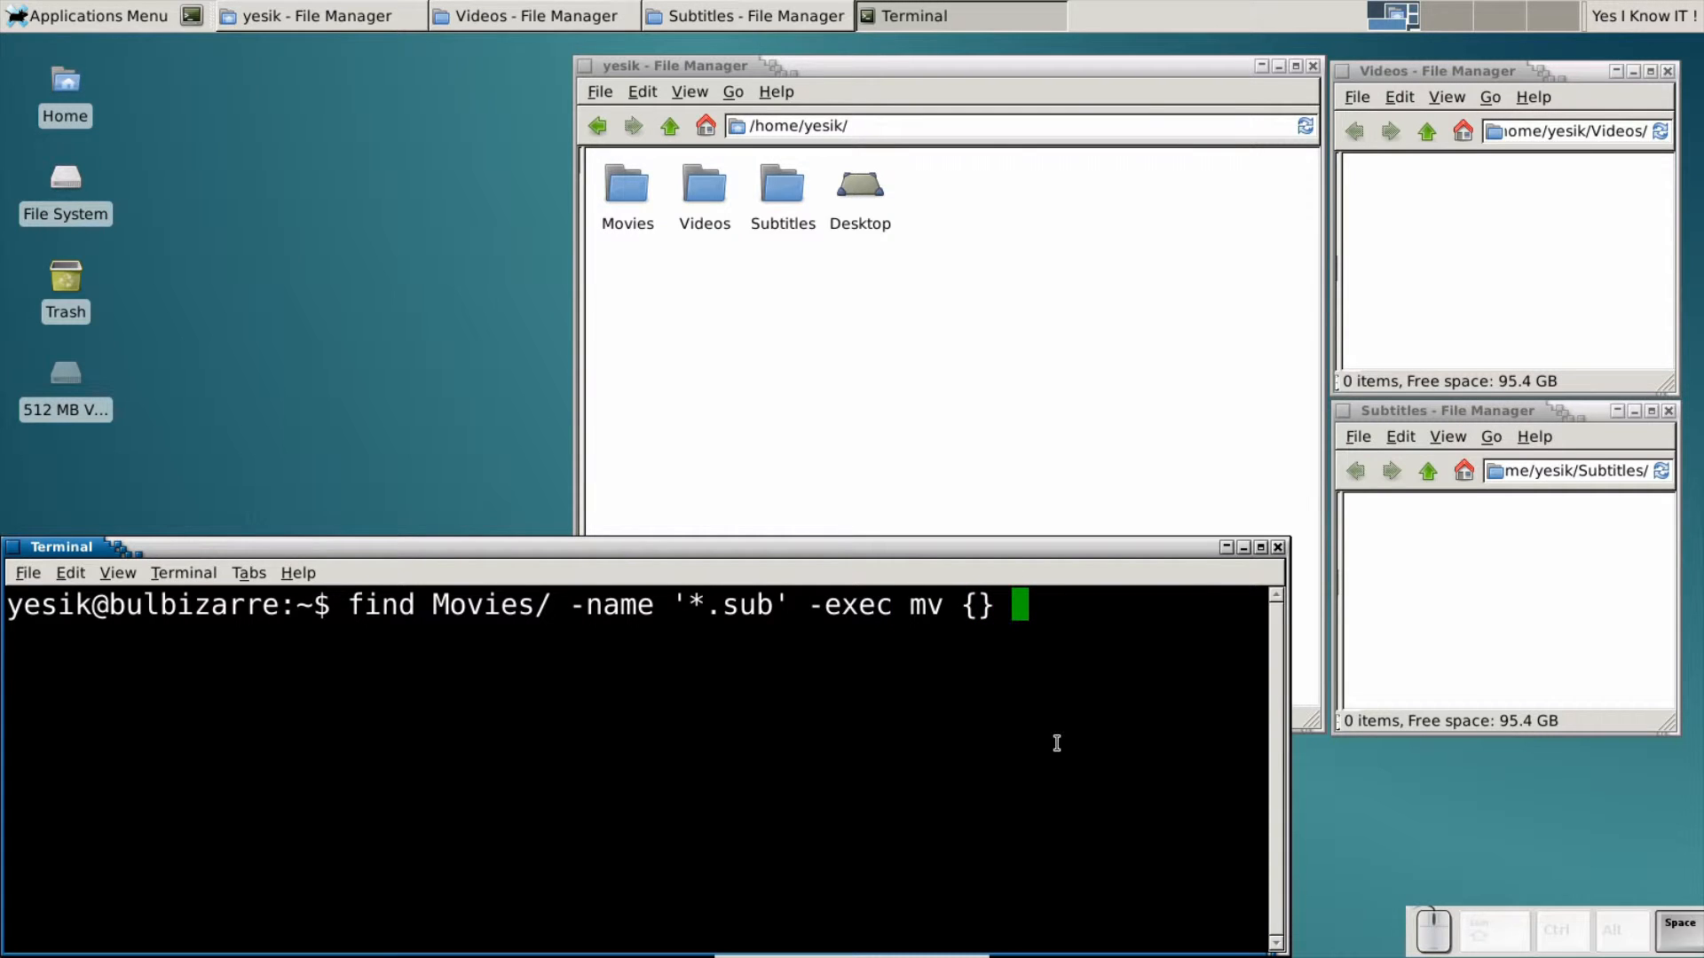
pyautogui.write('Subtitles/ \\;')
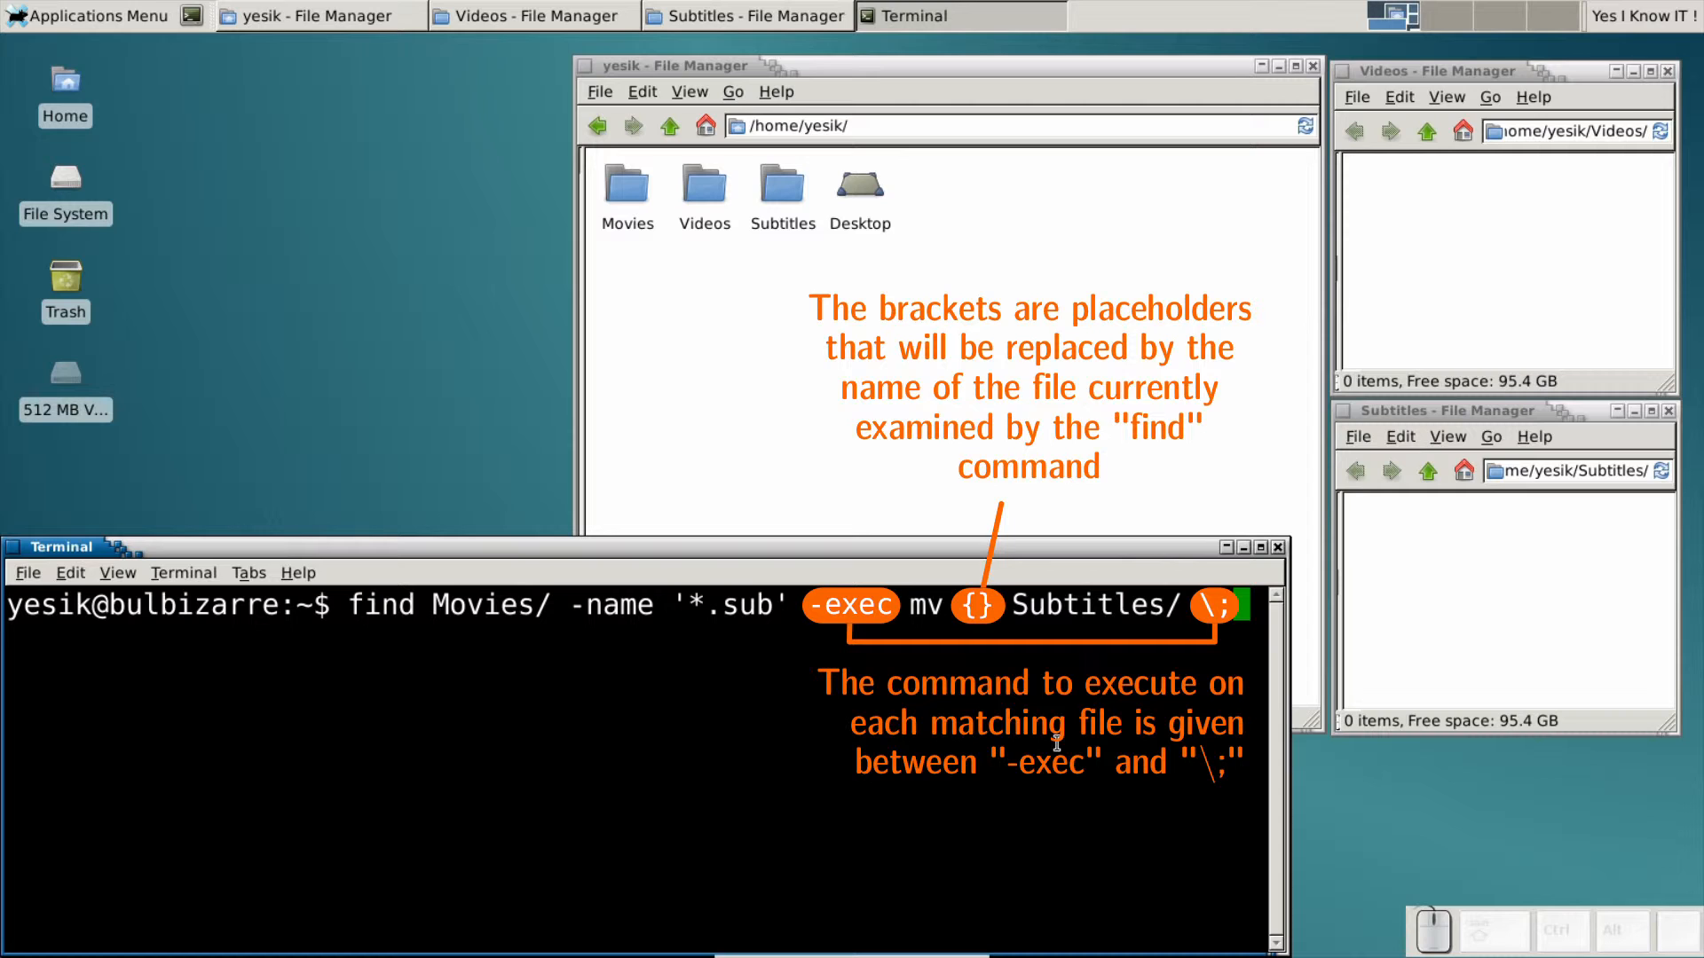
pyautogui.press('Return')
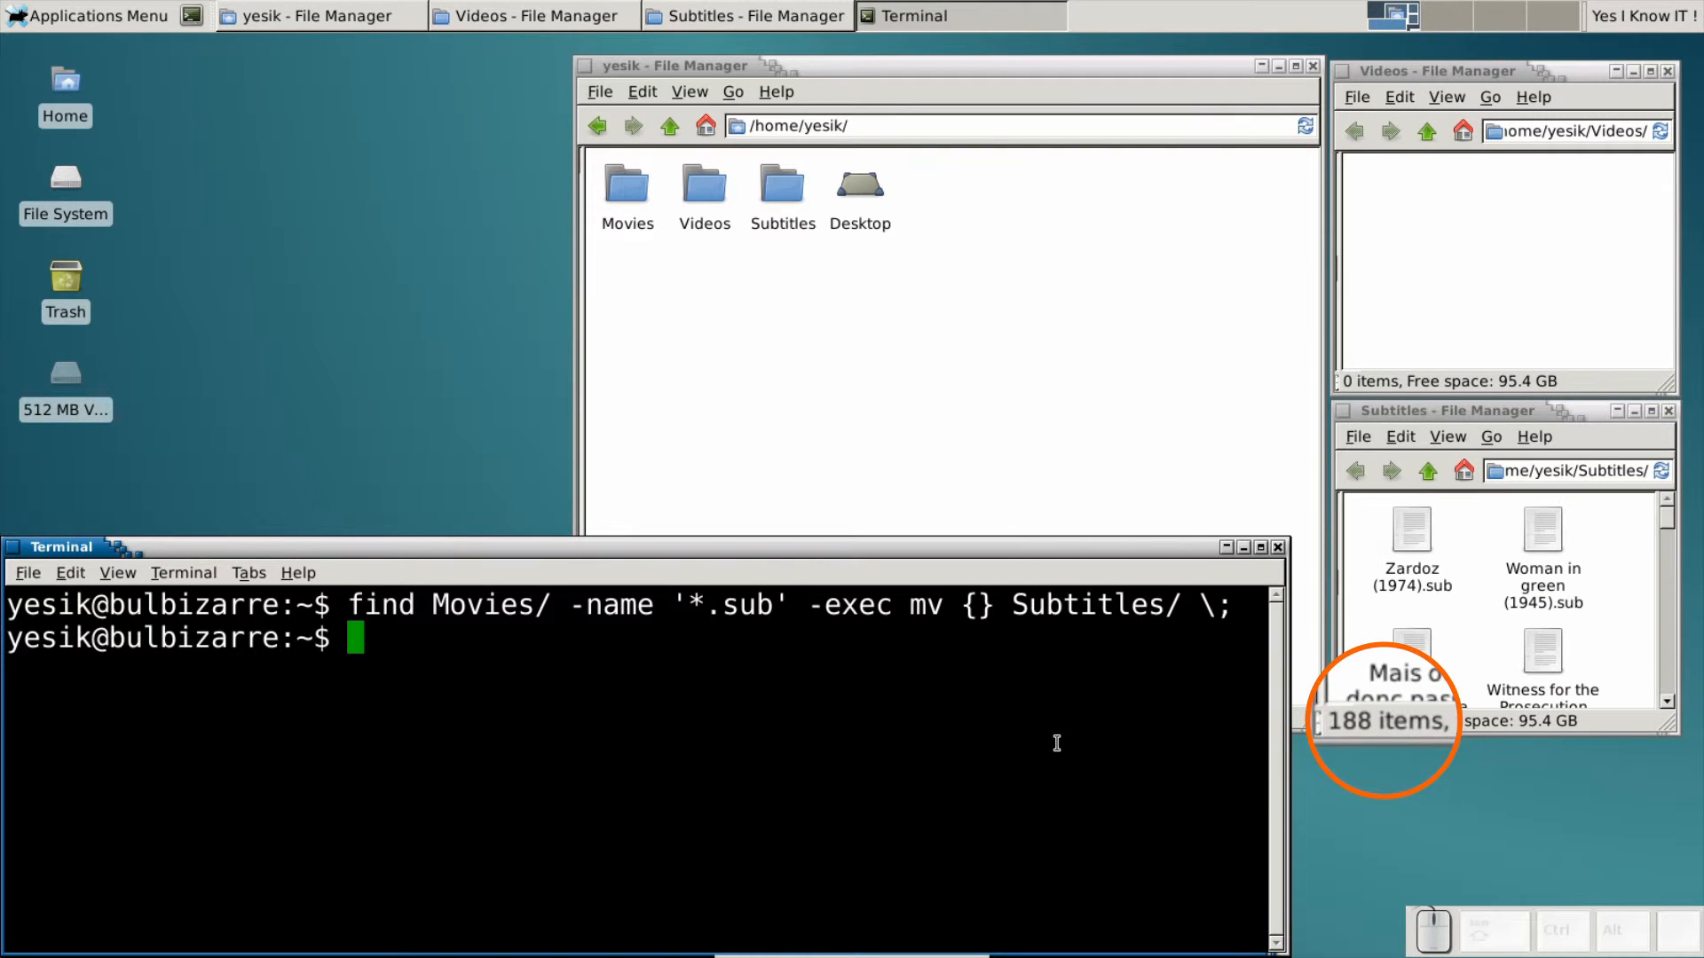
# Step: Rerun the find command for '*.mp4' and then '*.mkv', moving both into Videos/
pyautogui.press('Up')
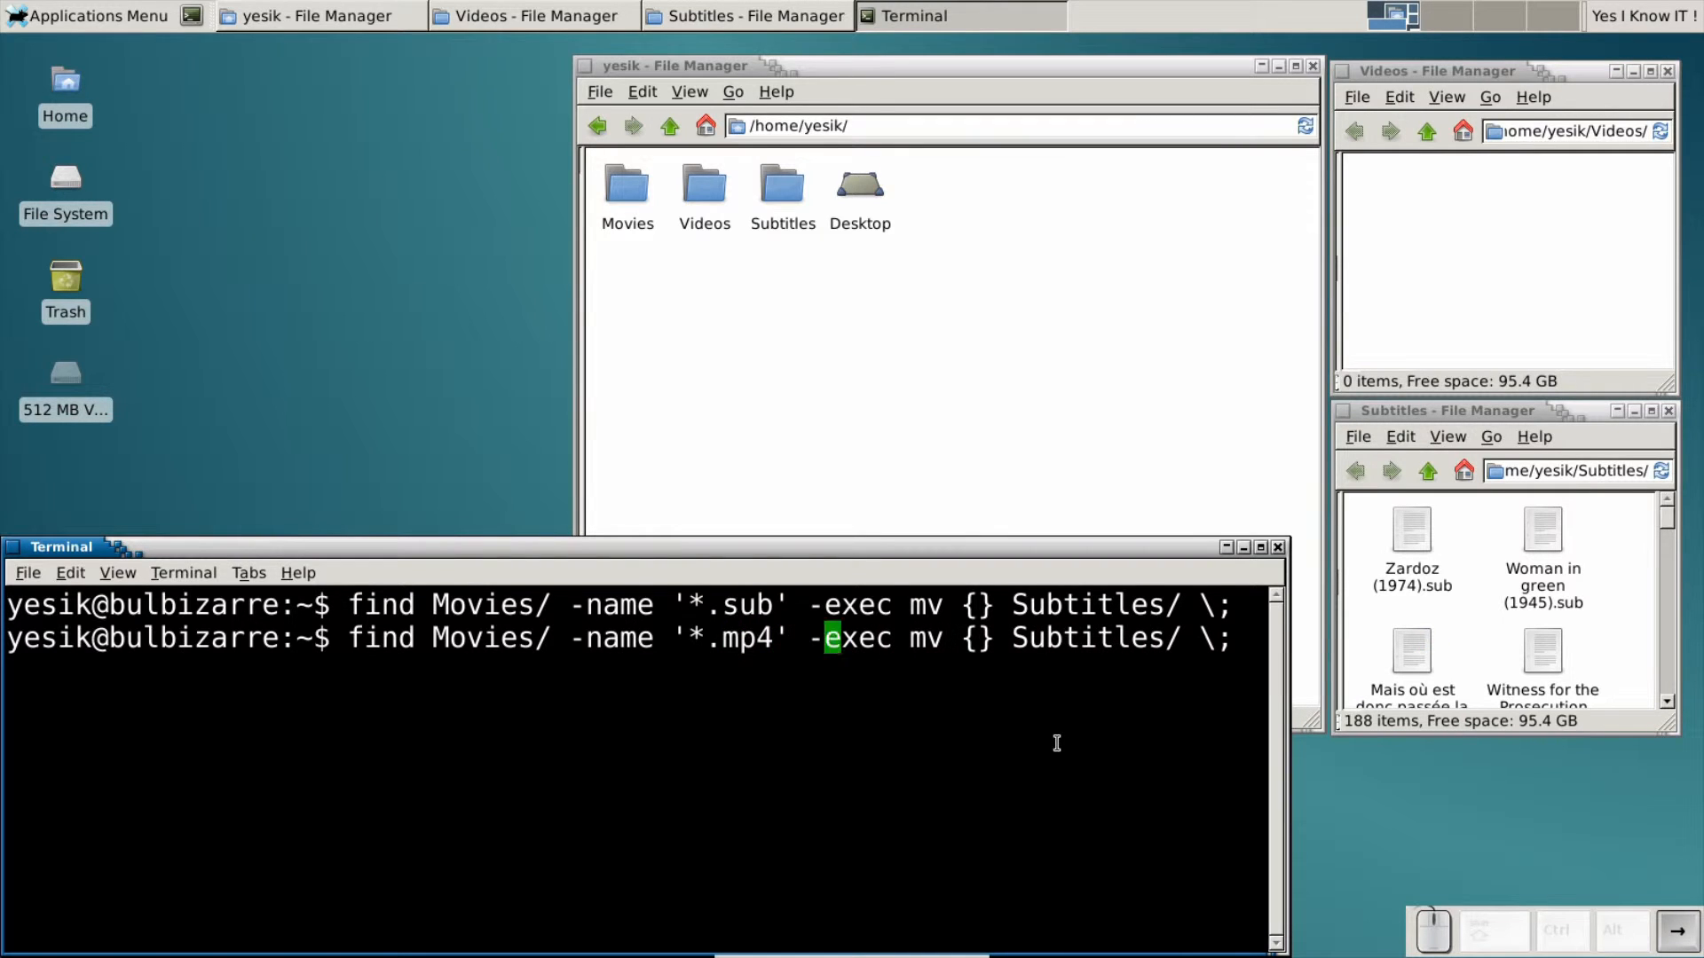
pyautogui.press('BackSpace')
pyautogui.write('Vid')
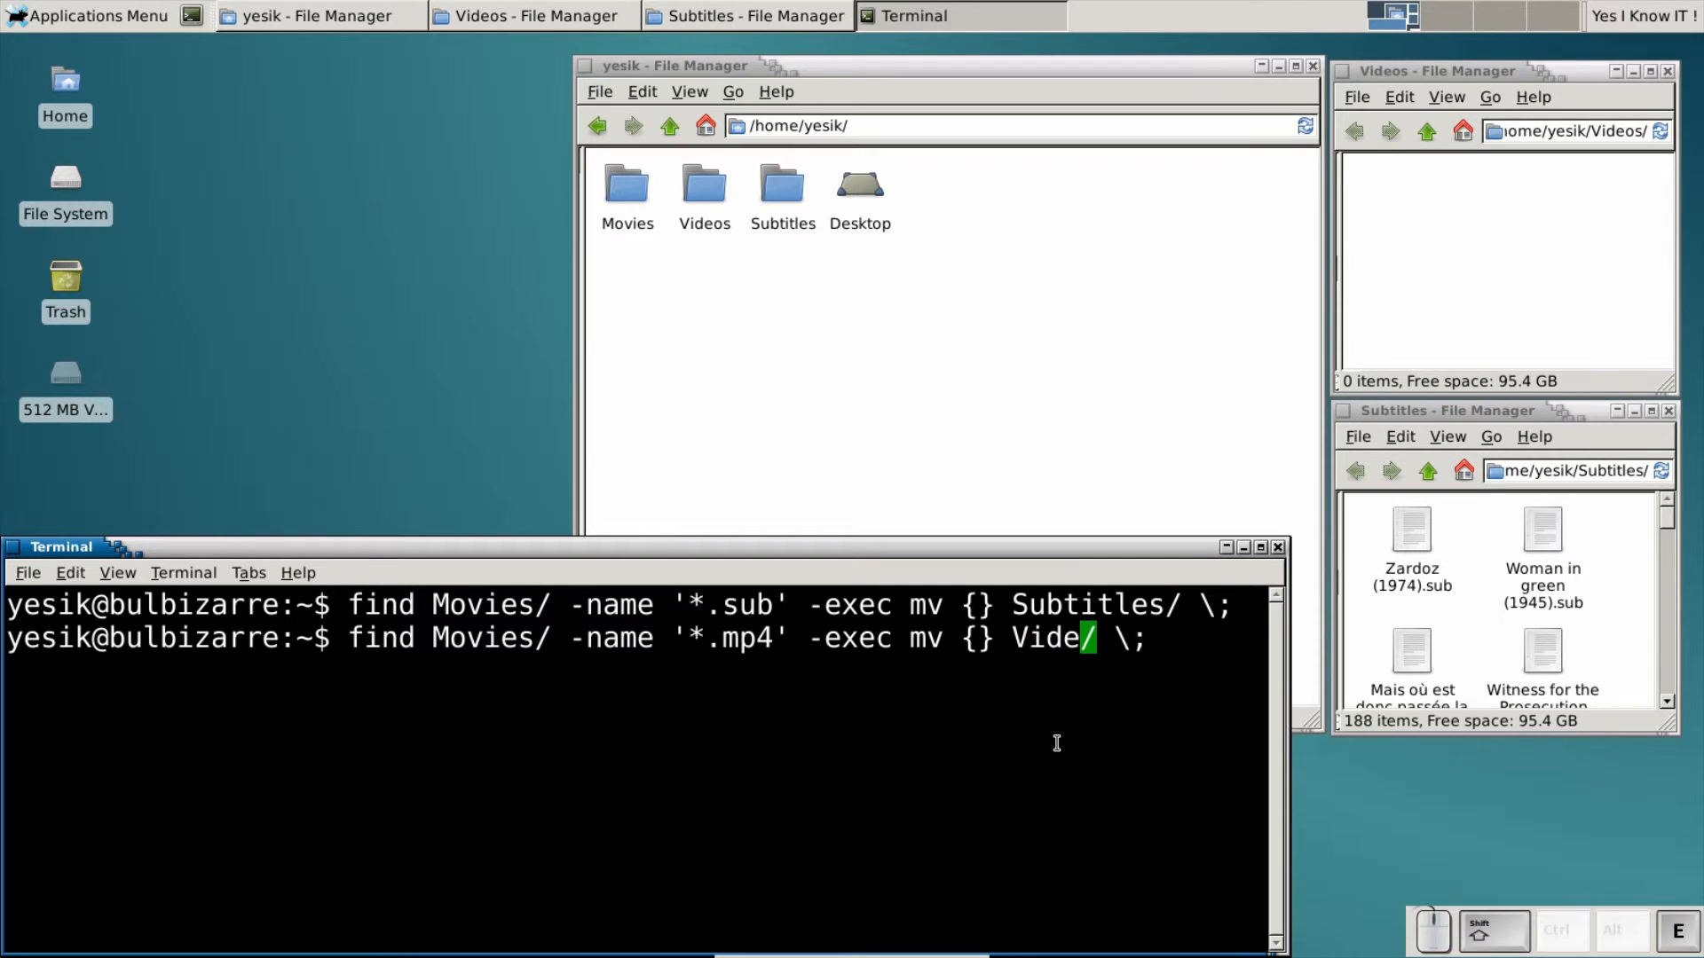
pyautogui.press('Return')
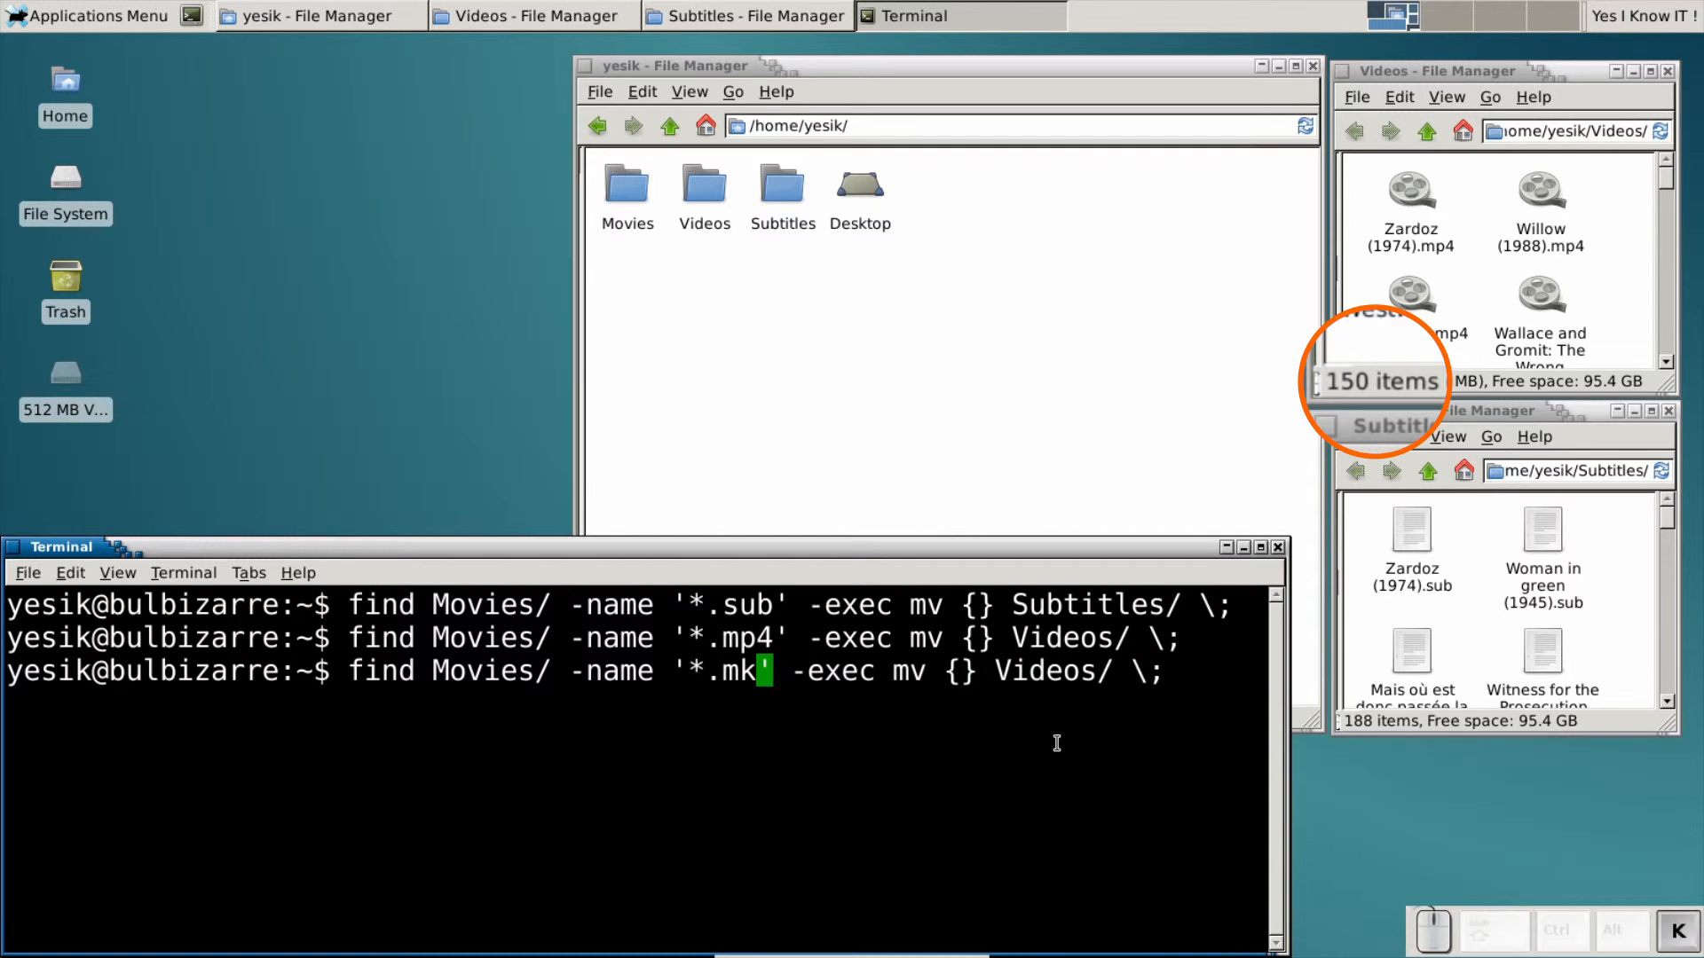
pyautogui.press('Return')
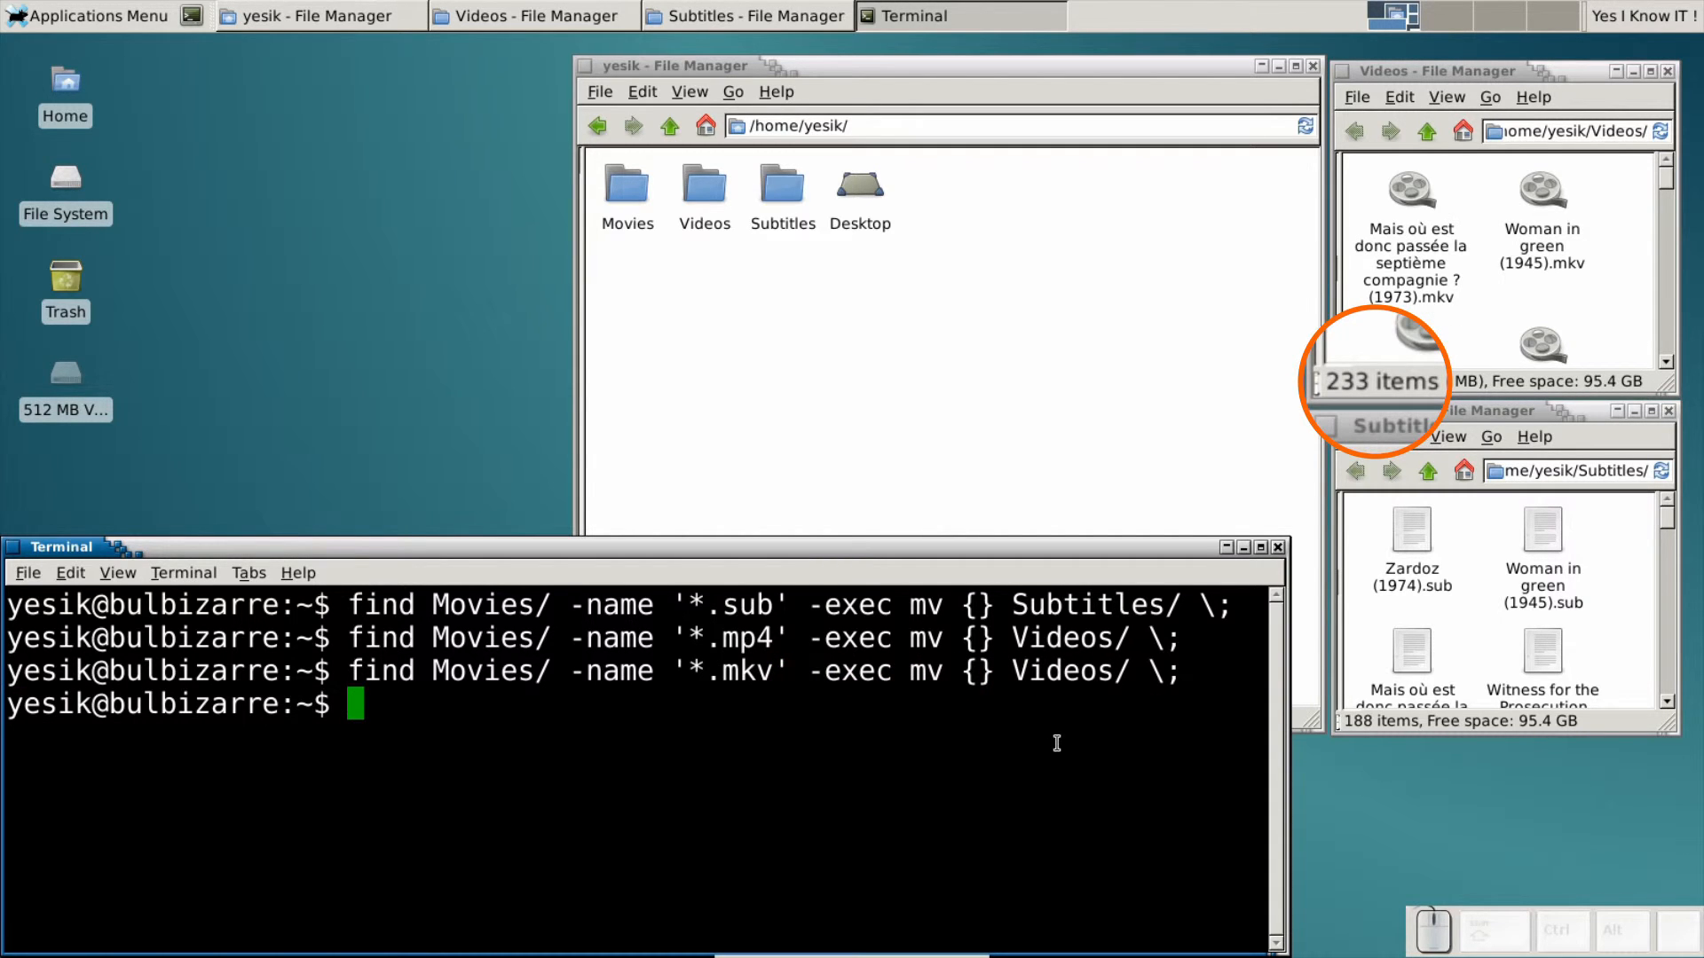